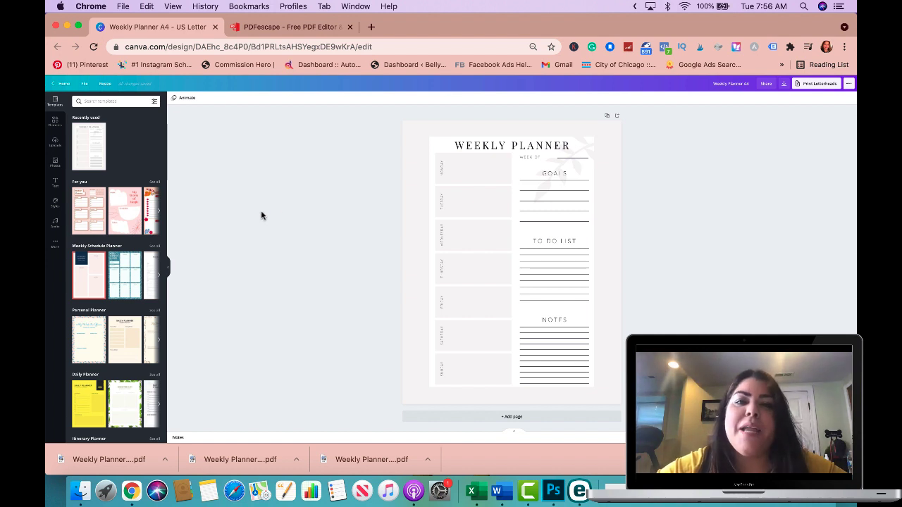
{"action": "mouse_move", "coordinate": [276, 211]}
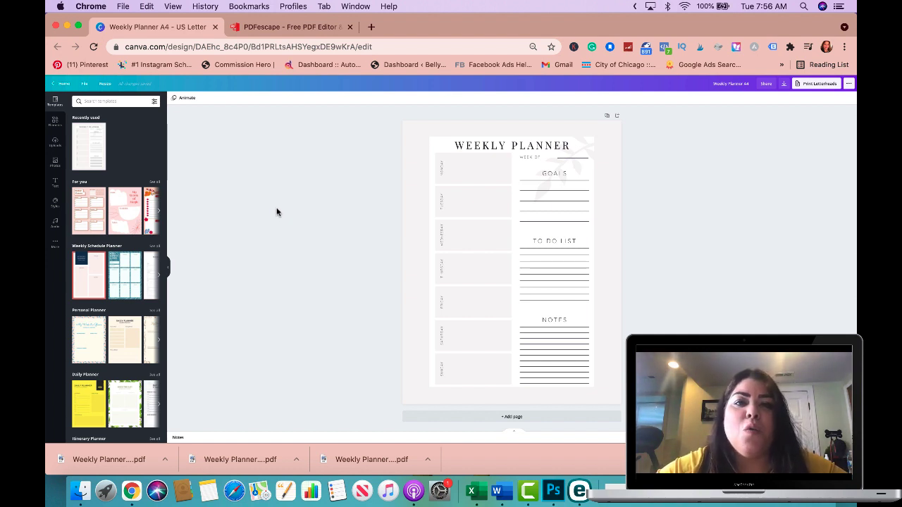
- Download the weekly planner from Canva as PDF Print and choose Continue editing
{"action": "left_click", "coordinate": [472, 202]}
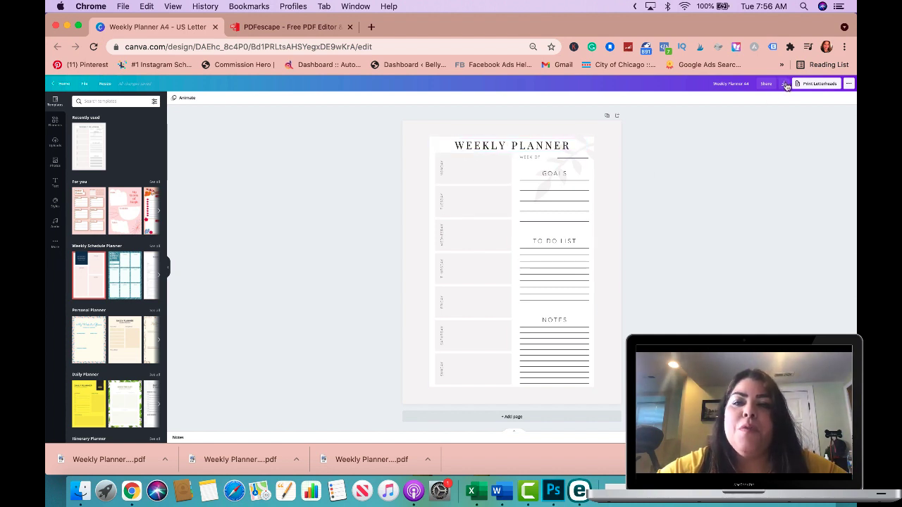
{"action": "left_click", "coordinate": [783, 83]}
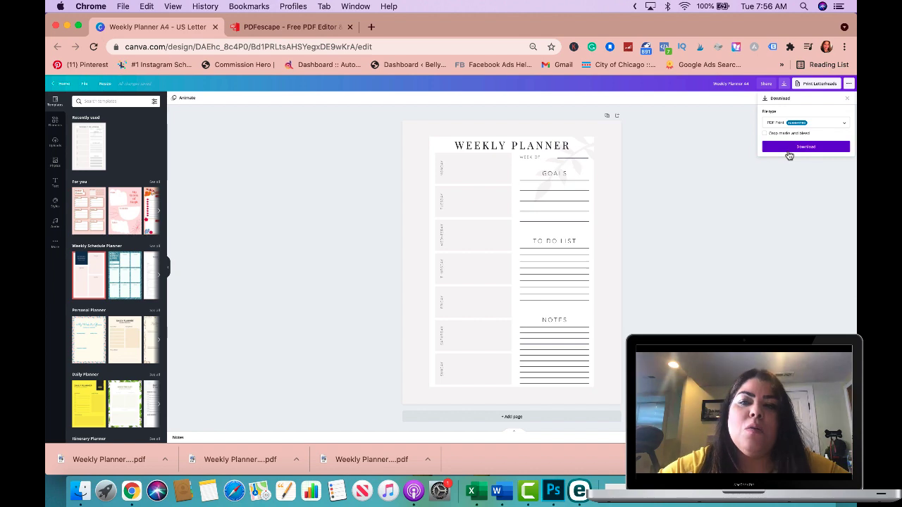
{"action": "left_click", "coordinate": [806, 146]}
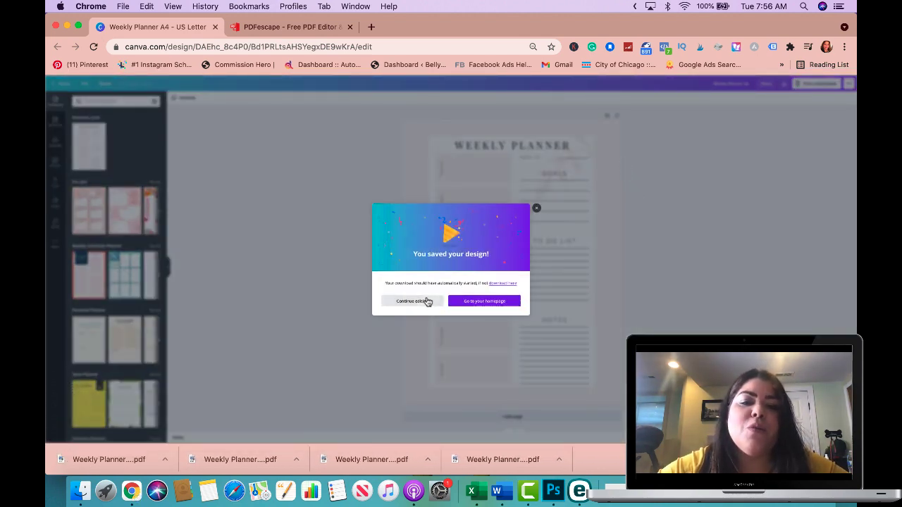
{"action": "left_click", "coordinate": [412, 301]}
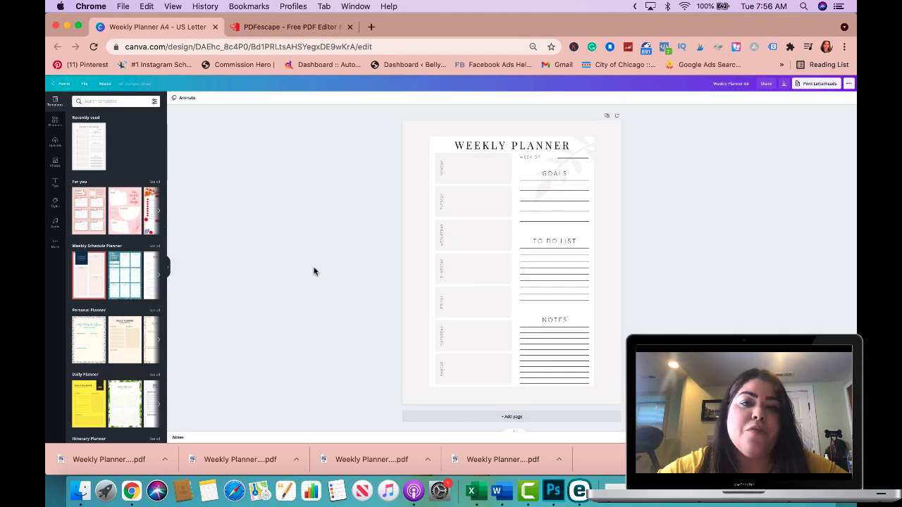
{"action": "left_click", "coordinate": [289, 27]}
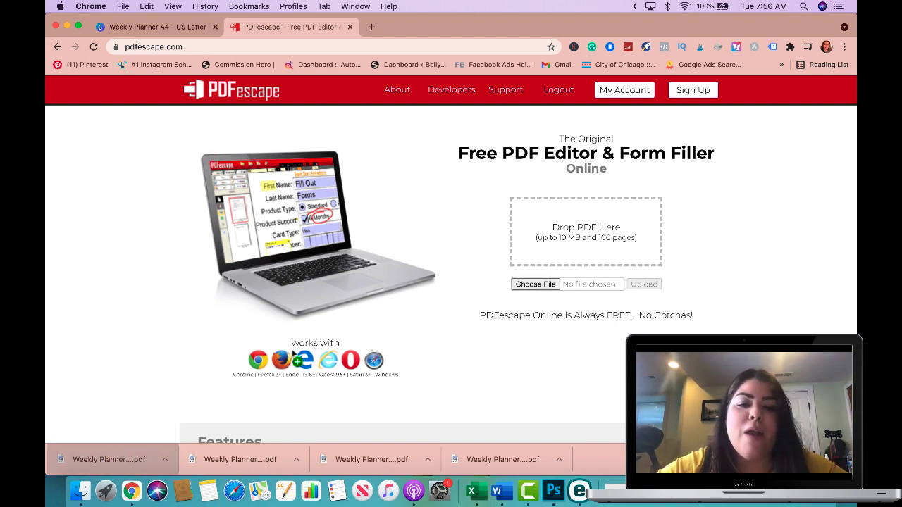
- Upload the downloaded Weekly Planner PDF into the PDFescape editor
{"action": "left_click", "coordinate": [643, 285]}
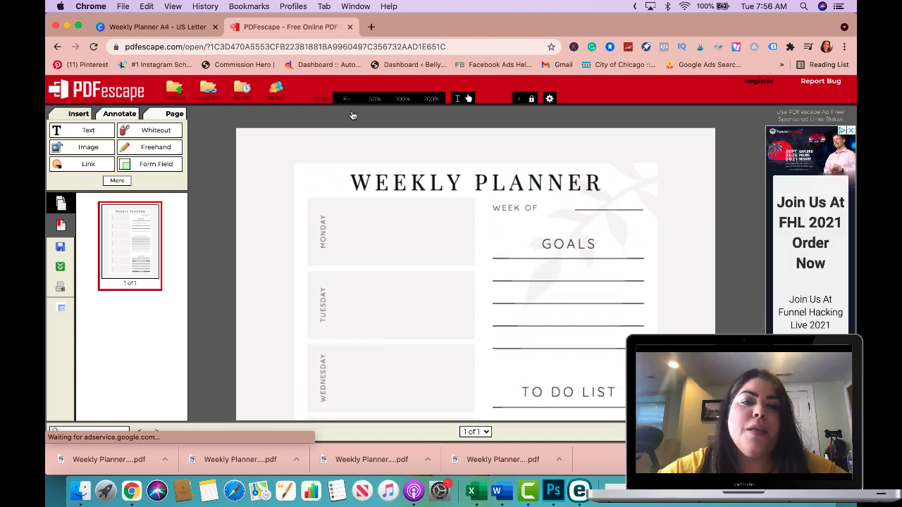
{"action": "scroll", "scroll_direction": "down", "scroll_amount": 3}
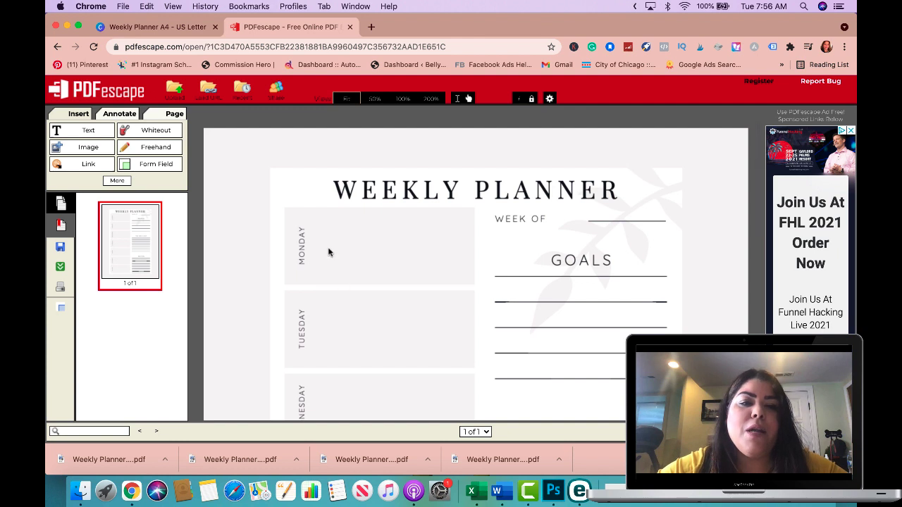
{"action": "scroll", "scroll_direction": "down", "scroll_amount": 3}
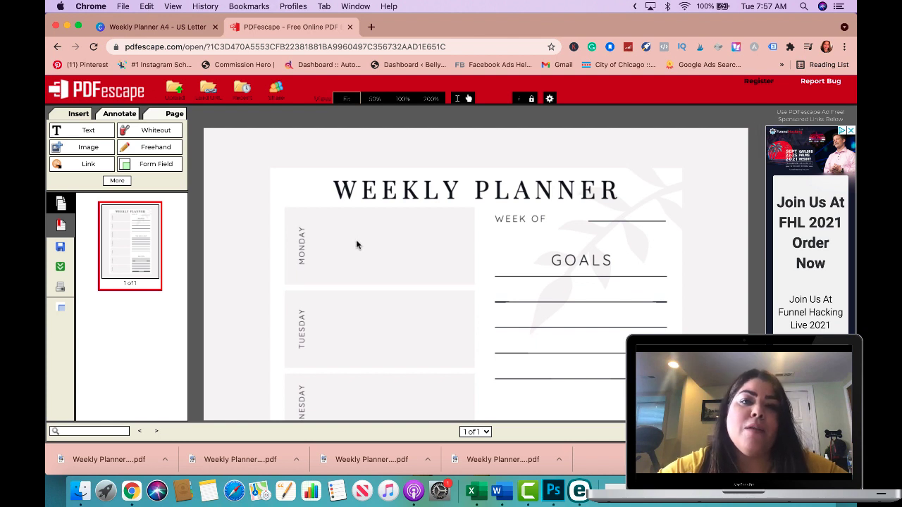
{"action": "mouse_move", "coordinate": [339, 246]}
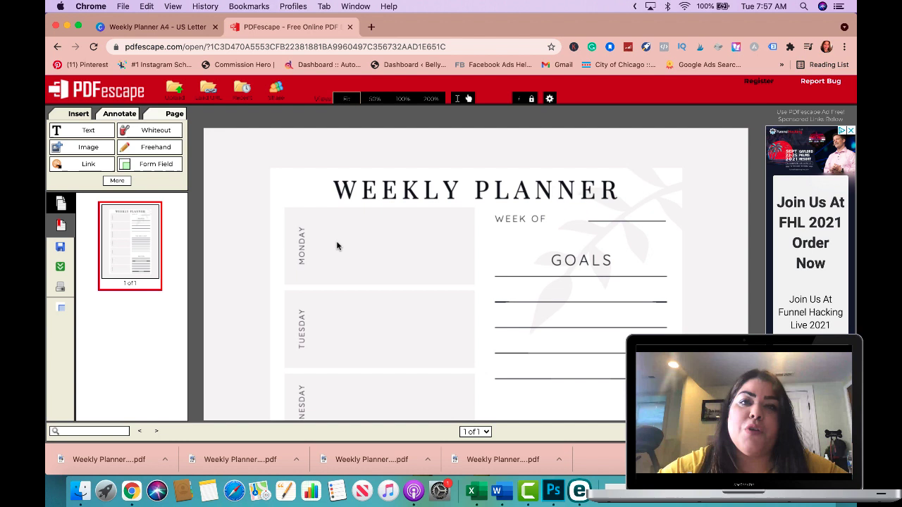
{"action": "mouse_move", "coordinate": [390, 287]}
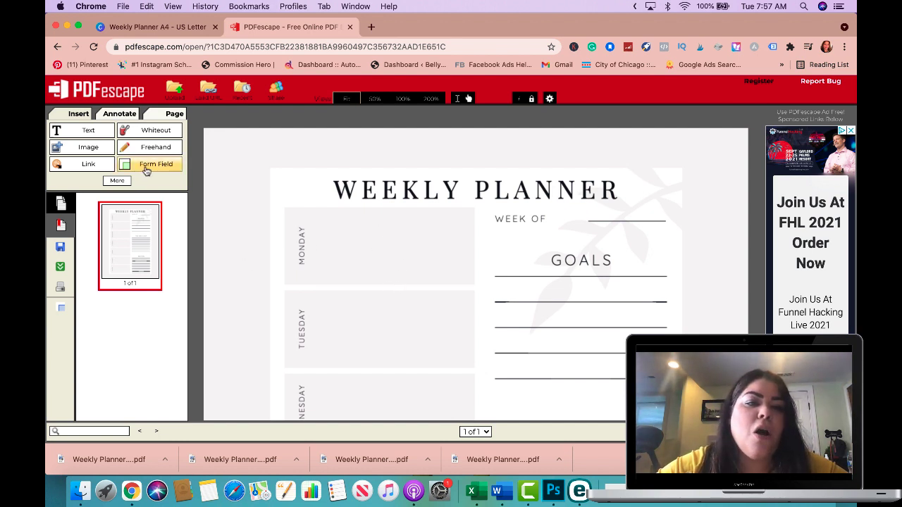
{"action": "mouse_move", "coordinate": [149, 163]}
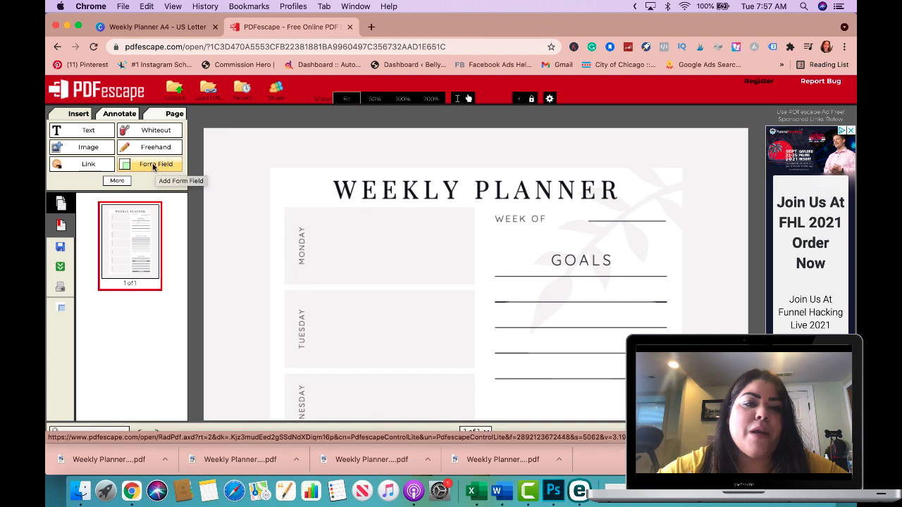
- Start the Form Field tool in Annotate and choose the Text field type
{"action": "left_click", "coordinate": [155, 163]}
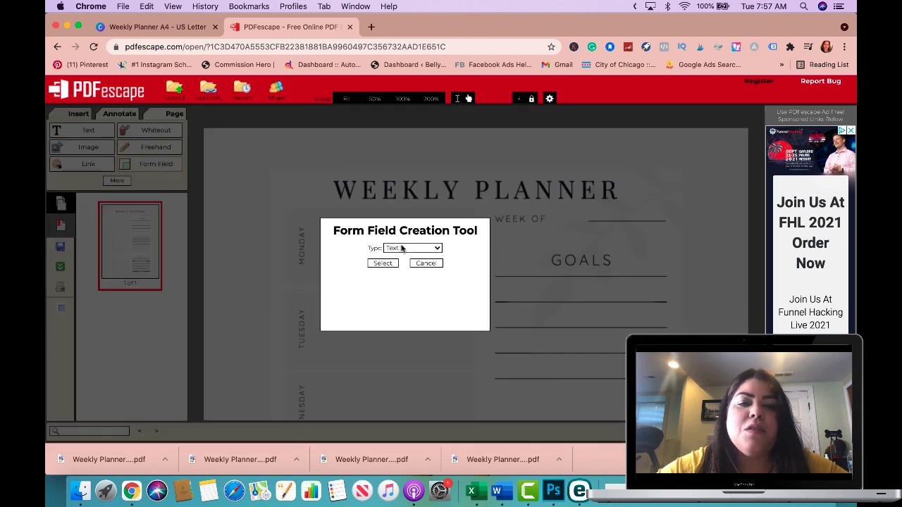
{"action": "left_click", "coordinate": [411, 248]}
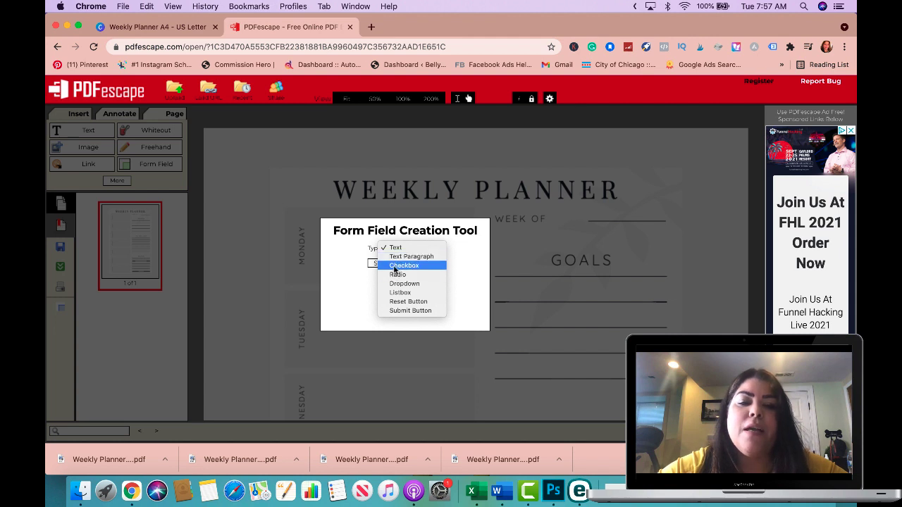
{"action": "mouse_move", "coordinate": [400, 292]}
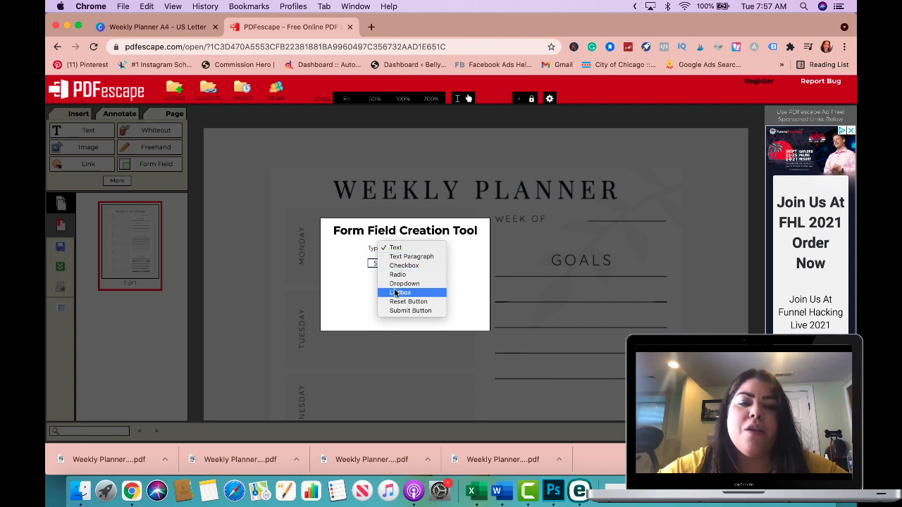
{"action": "mouse_move", "coordinate": [483, 351]}
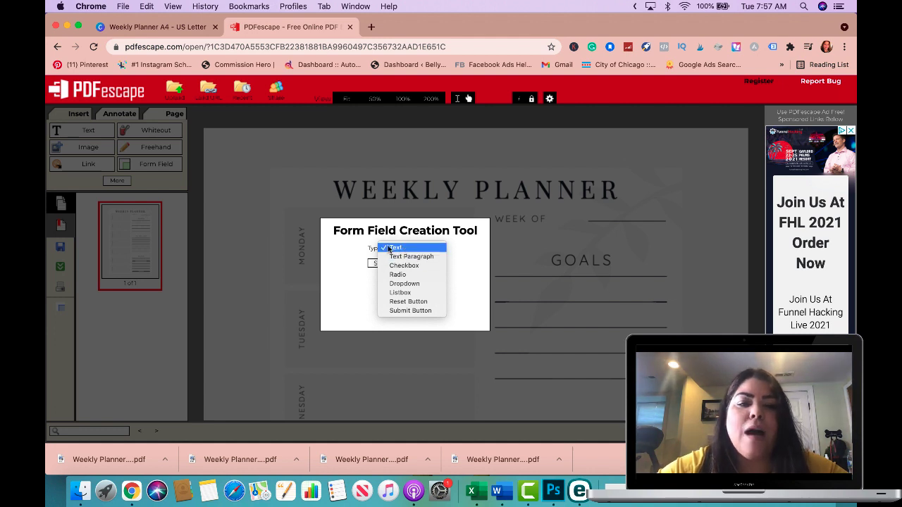
{"action": "left_click", "coordinate": [412, 256]}
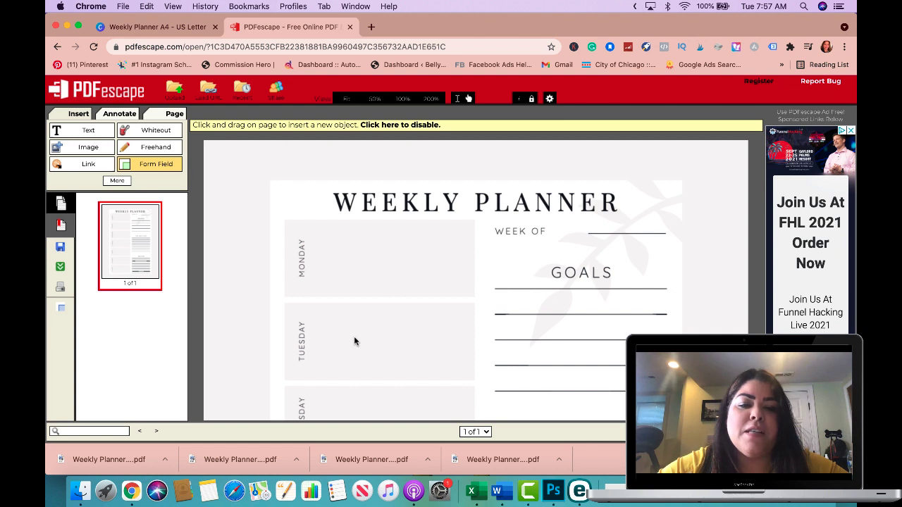
{"action": "mouse_move", "coordinate": [471, 243]}
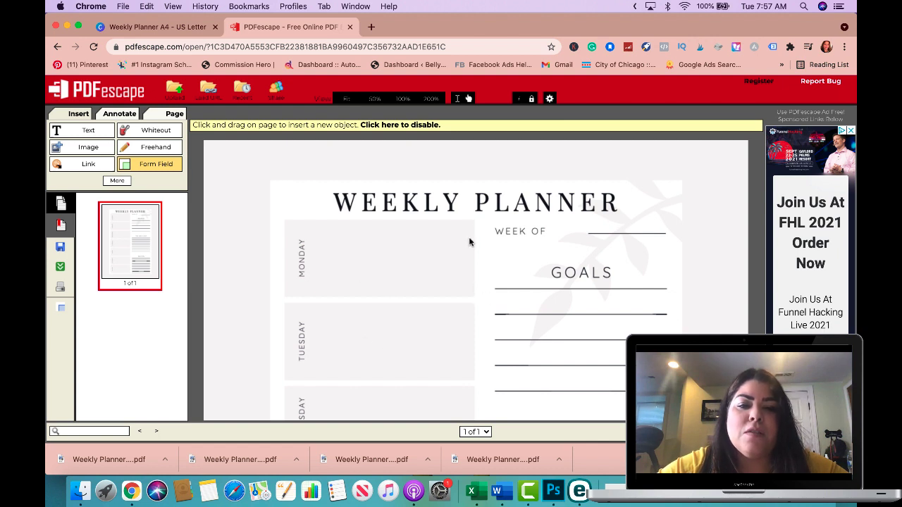
- Draw text form fields over the day boxes from Monday and Tuesday down to Saturday
{"action": "left_click_drag", "start_coordinate": [397, 261], "coordinate": [474, 292]}
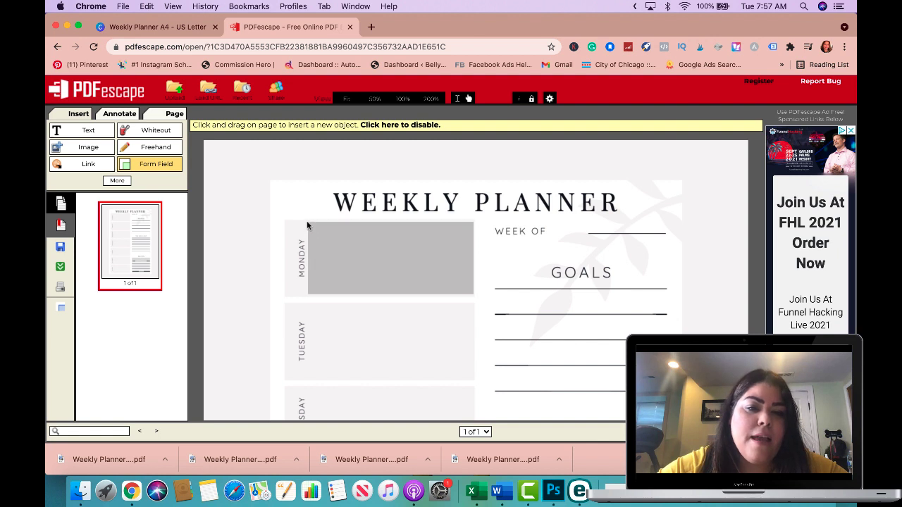
{"action": "left_click", "coordinate": [389, 258]}
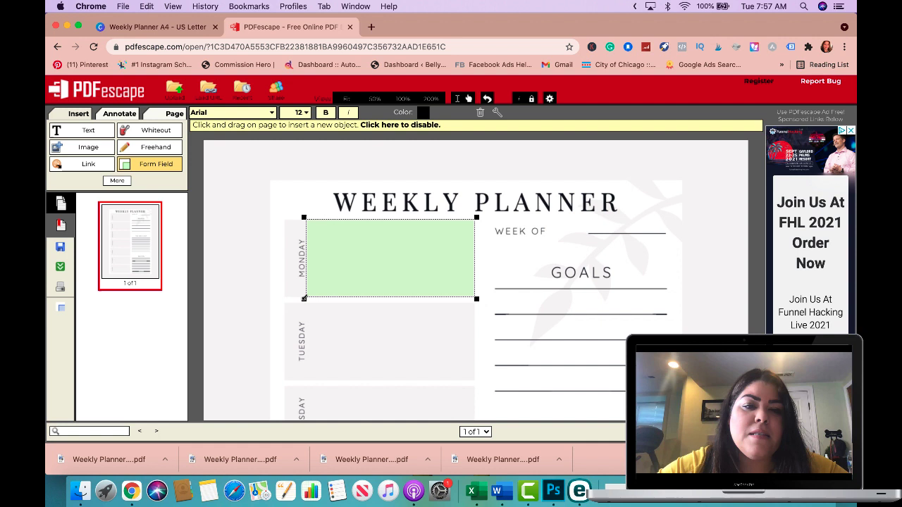
{"action": "mouse_move", "coordinate": [478, 278]}
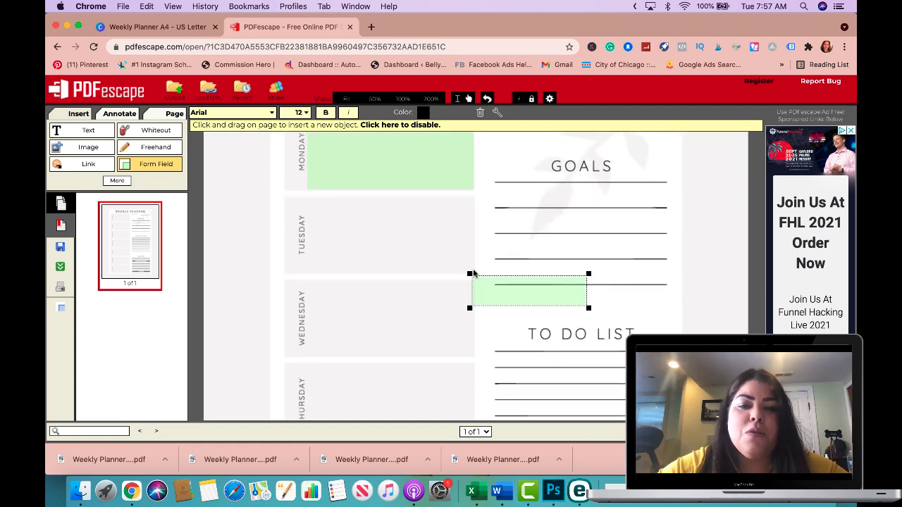
{"action": "left_click_drag", "start_coordinate": [528, 289], "coordinate": [365, 214]}
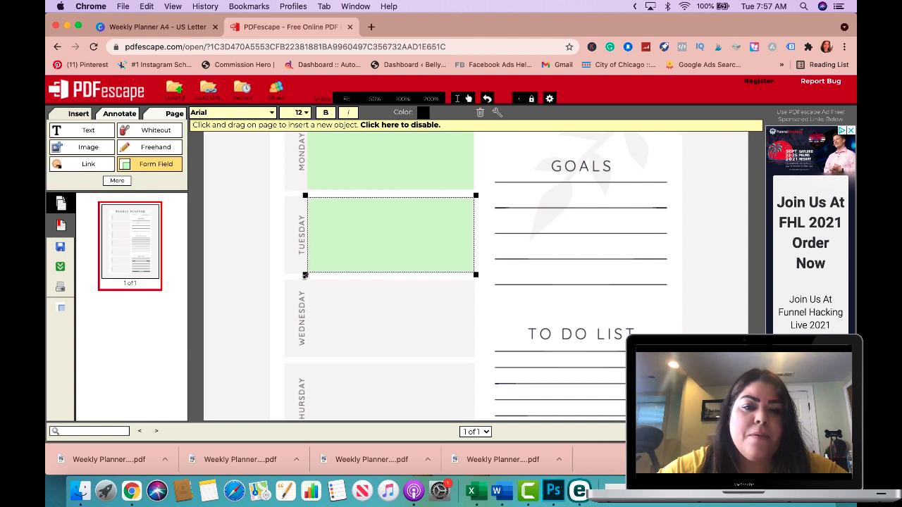
{"action": "scroll", "scroll_direction": "down", "scroll_amount": 3}
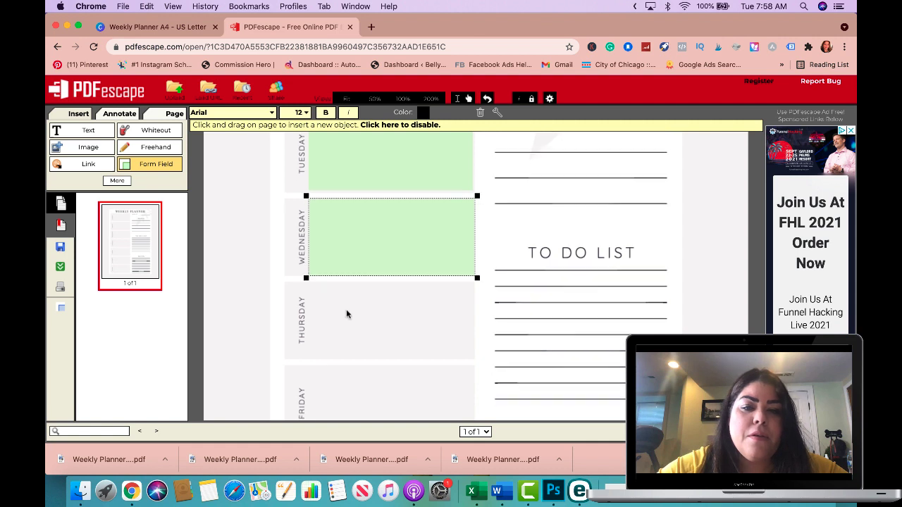
{"action": "scroll", "scroll_direction": "down", "scroll_amount": 3}
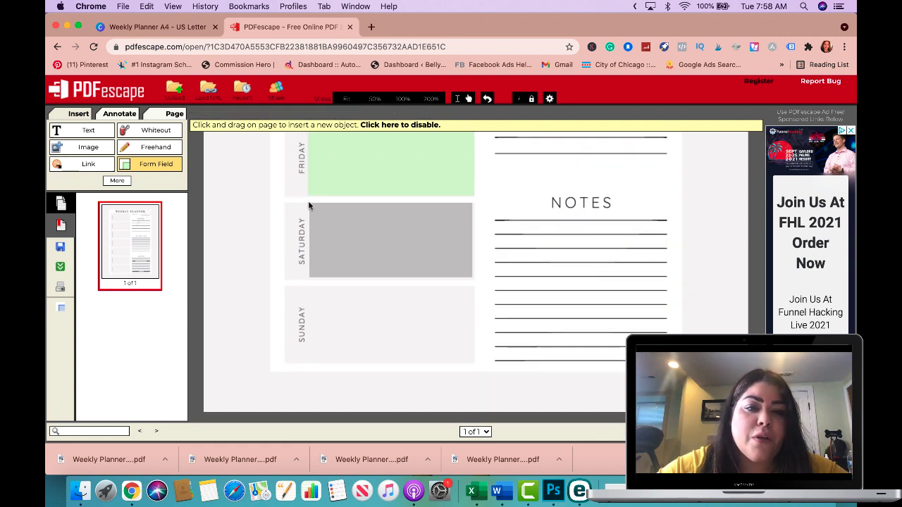
{"action": "left_click", "coordinate": [389, 241]}
{"action": "type", "text": "Hi my name is"}
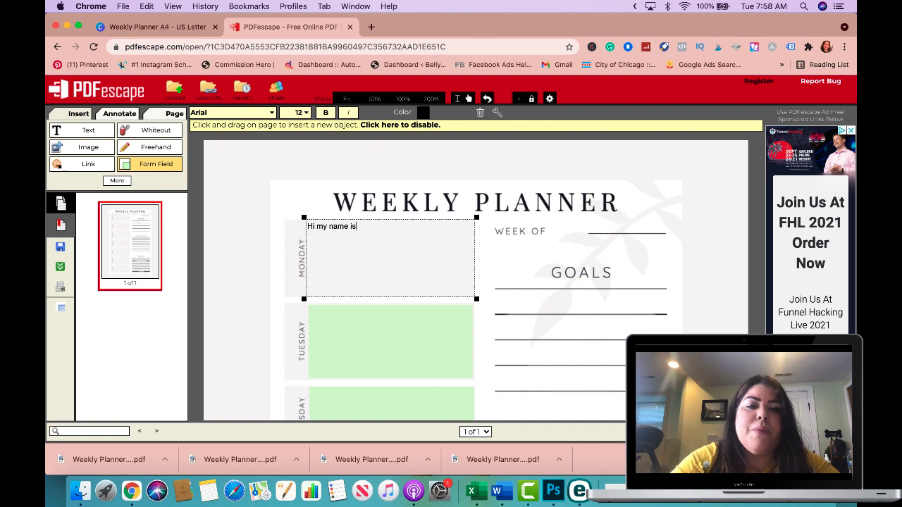
- Type the test text 'Nancy' into the Monday field, then leave it blank again
{"action": "type", "text": "Nanc"}
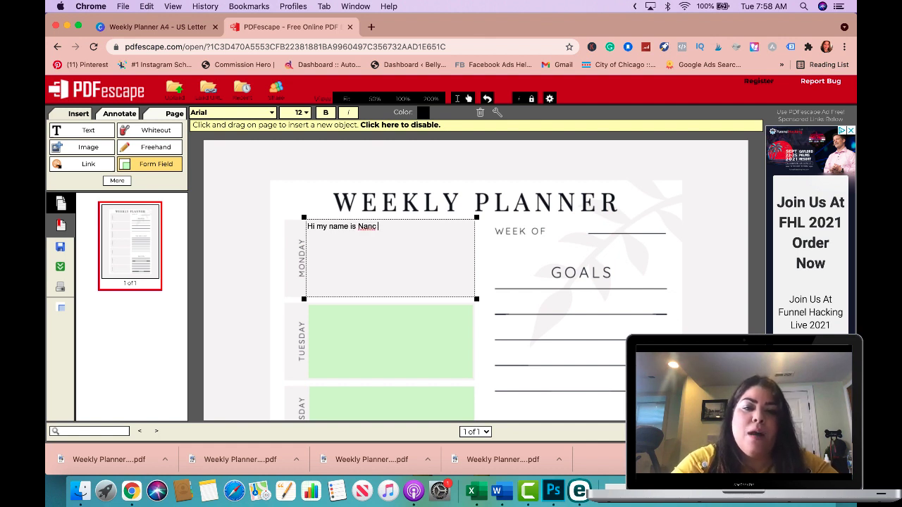
{"action": "type", "text": "y"}
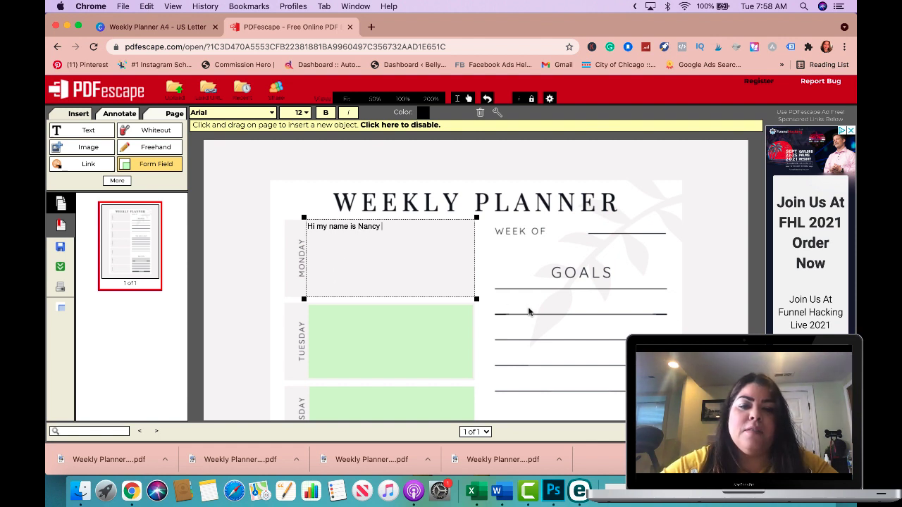
{"action": "mouse_move", "coordinate": [345, 220]}
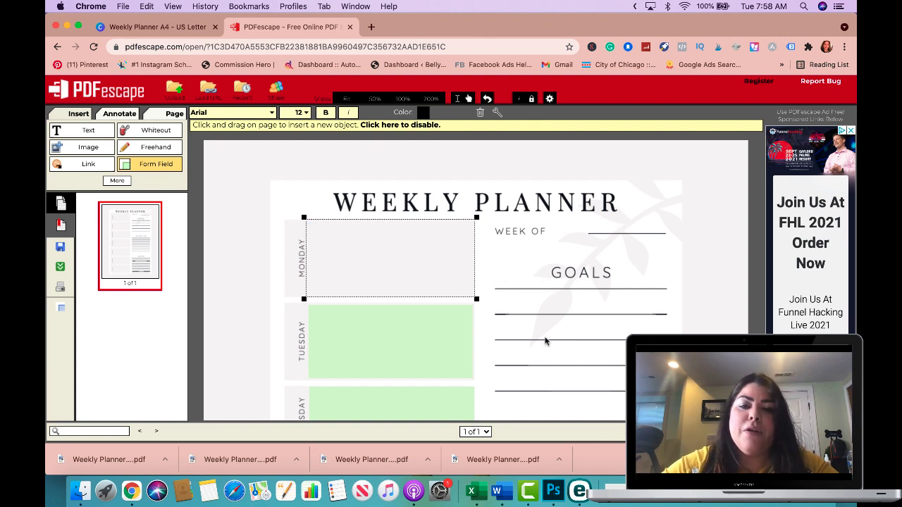
{"action": "scroll", "scroll_direction": "down", "scroll_amount": 3}
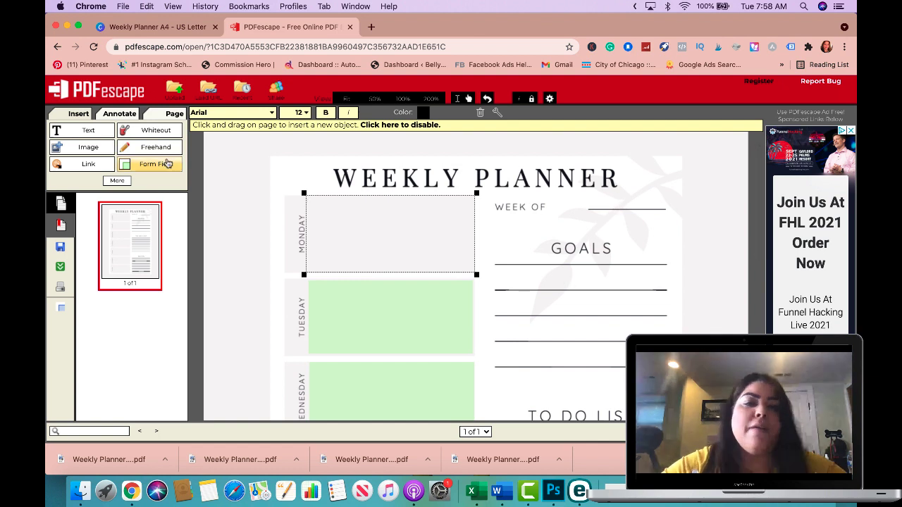
- Create a Text form field and place it on the Week Of line
{"action": "left_click", "coordinate": [155, 163]}
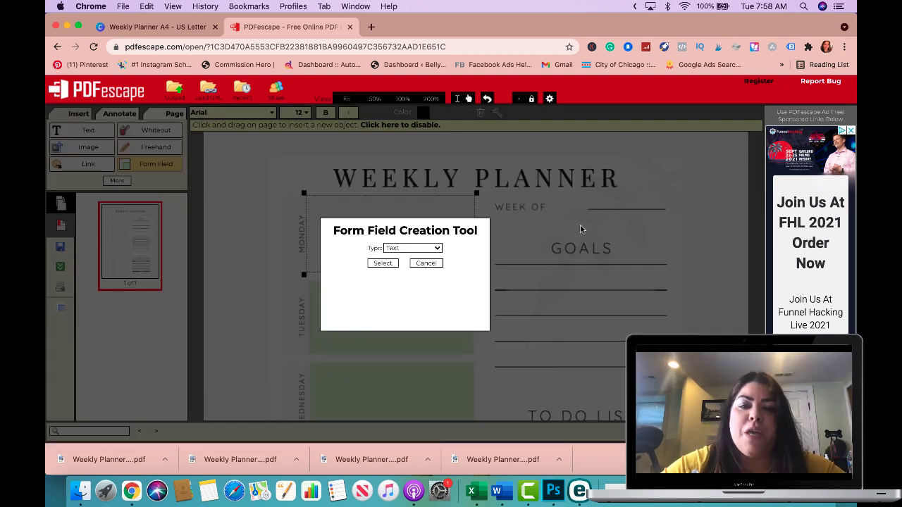
{"action": "left_click", "coordinate": [411, 248]}
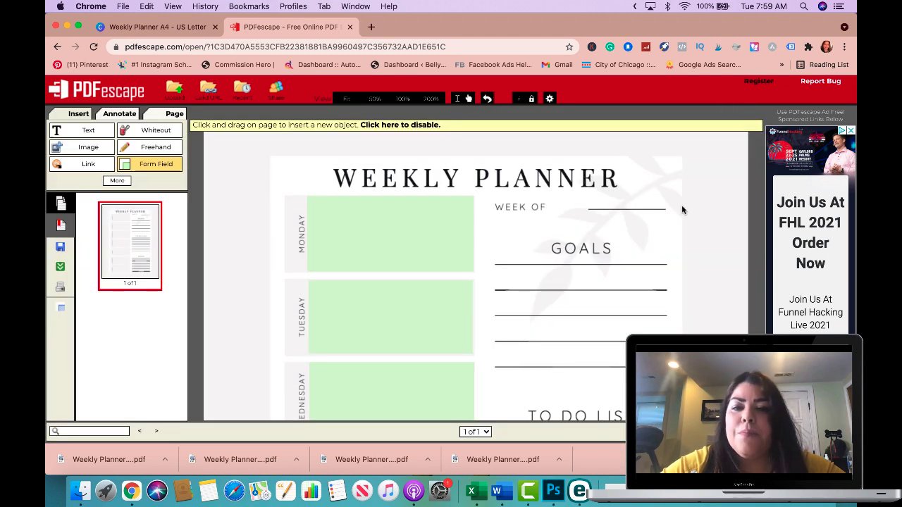
{"action": "left_click", "coordinate": [620, 207]}
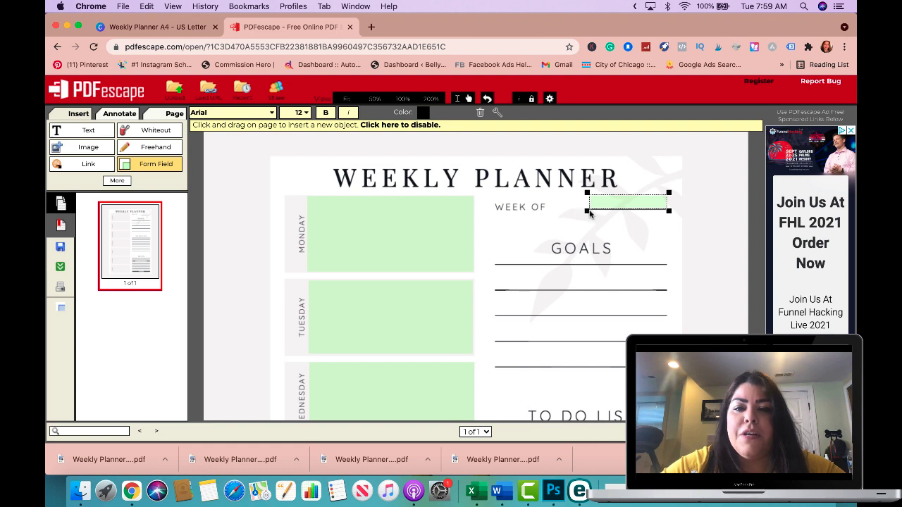
{"action": "scroll", "scroll_direction": "down", "scroll_amount": 3}
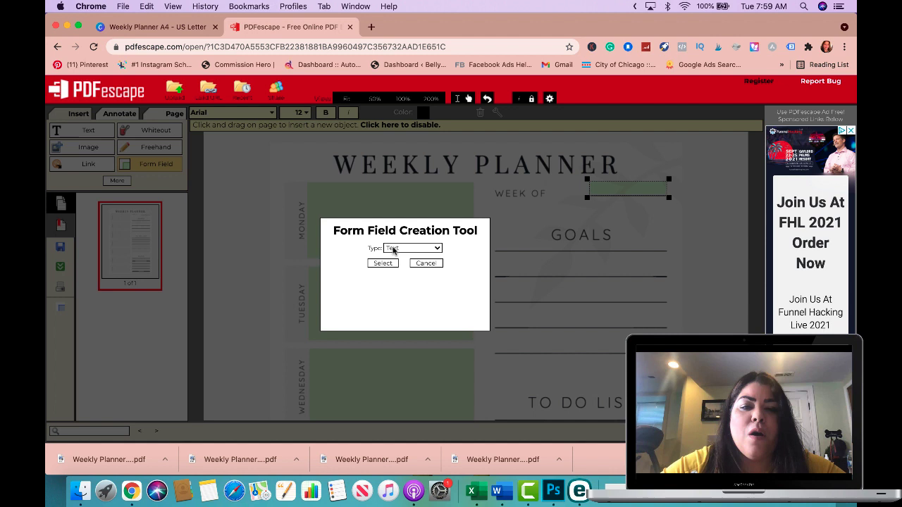
- Keep the field type as Text and place fields on the first two goal lines
{"action": "left_click", "coordinate": [412, 248]}
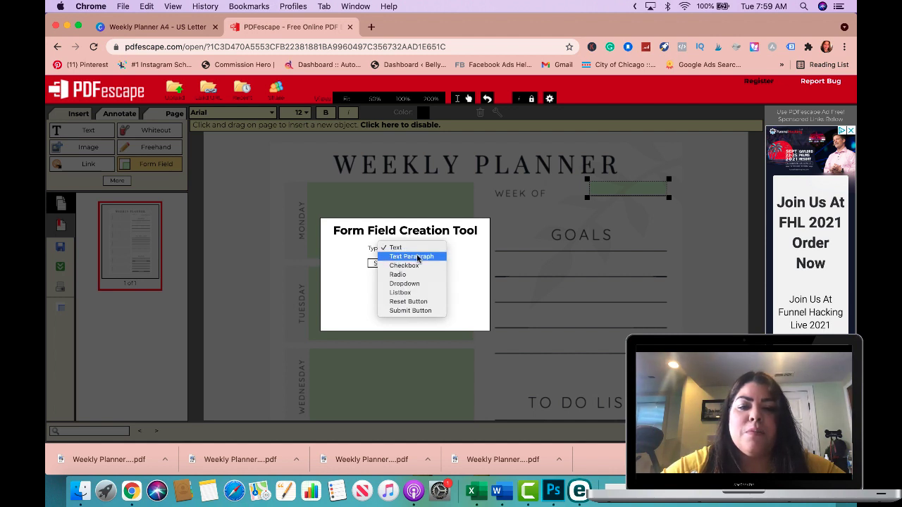
{"action": "left_click", "coordinate": [395, 248]}
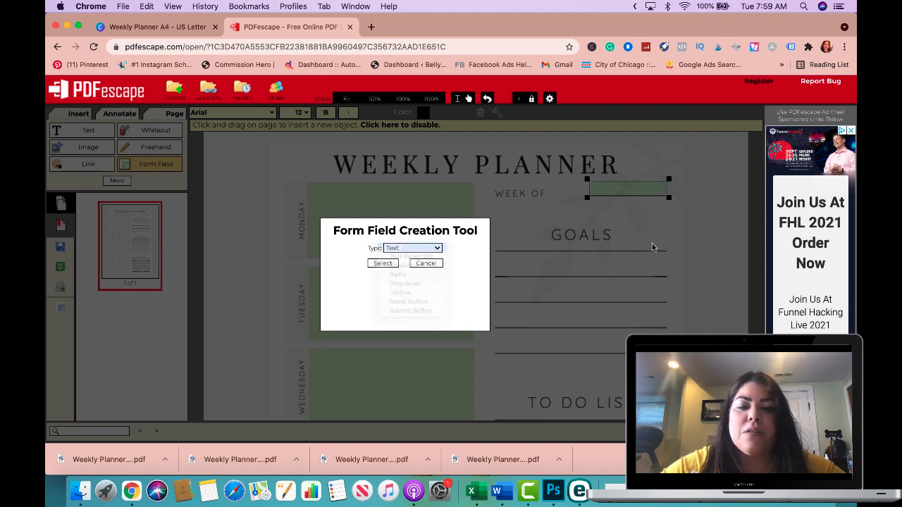
{"action": "left_click", "coordinate": [426, 264]}
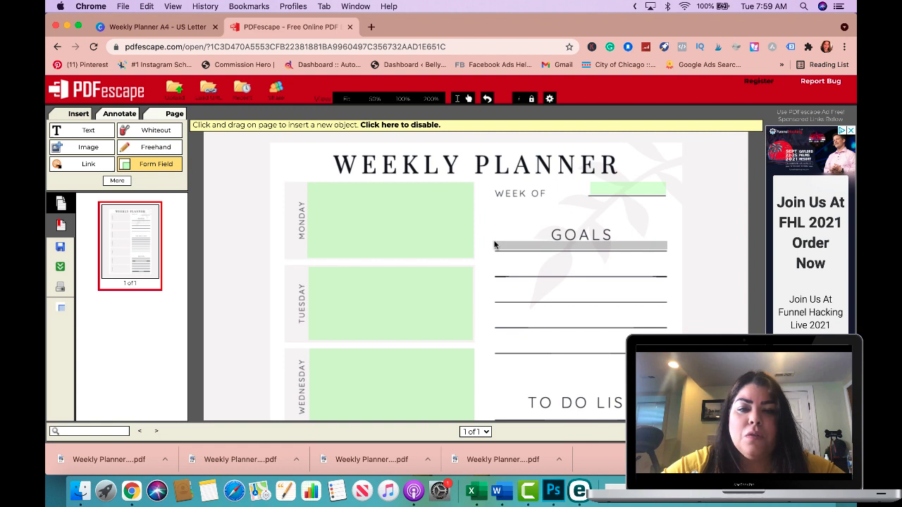
{"action": "left_click", "coordinate": [579, 245]}
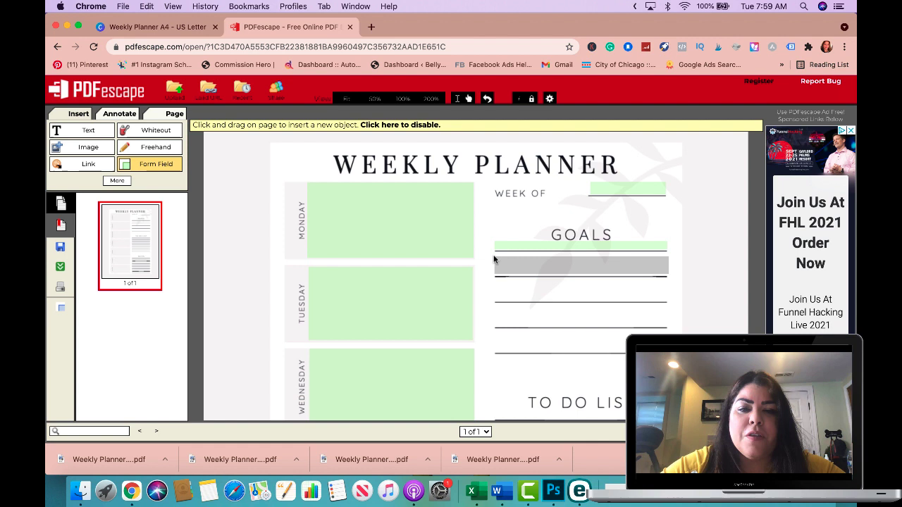
{"action": "left_click", "coordinate": [581, 265]}
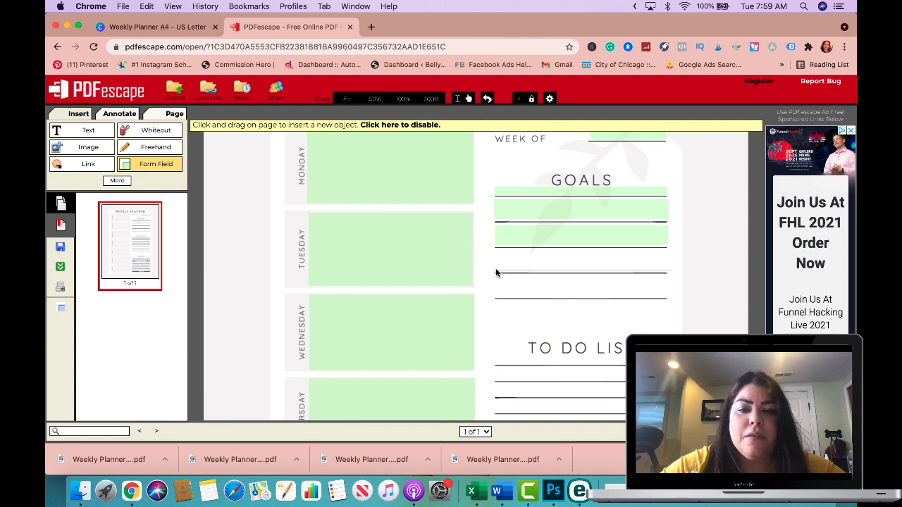
- Add text fields on the remaining goal lines, moving one down onto the next line
{"action": "left_click_drag", "start_coordinate": [496, 274], "coordinate": [671, 251]}
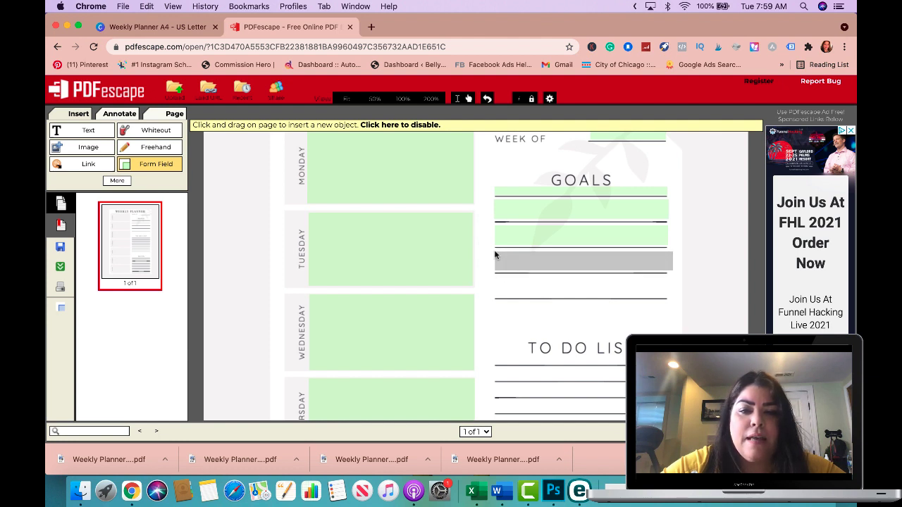
{"action": "left_click", "coordinate": [583, 261]}
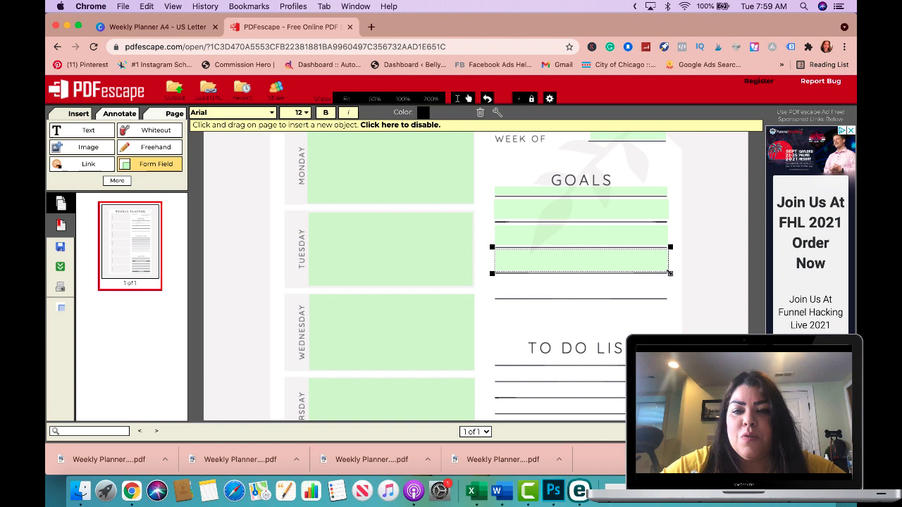
{"action": "left_click_drag", "start_coordinate": [581, 259], "coordinate": [705, 307]}
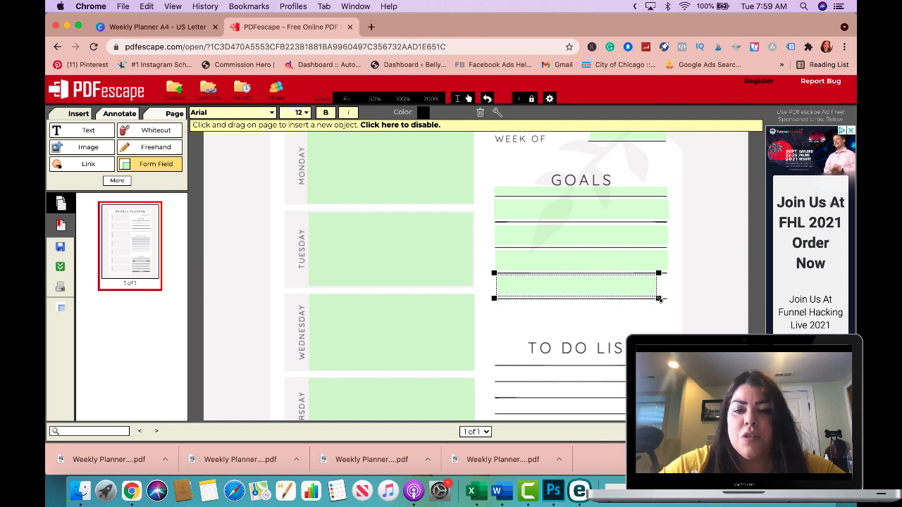
{"action": "scroll", "scroll_direction": "down", "scroll_amount": 3}
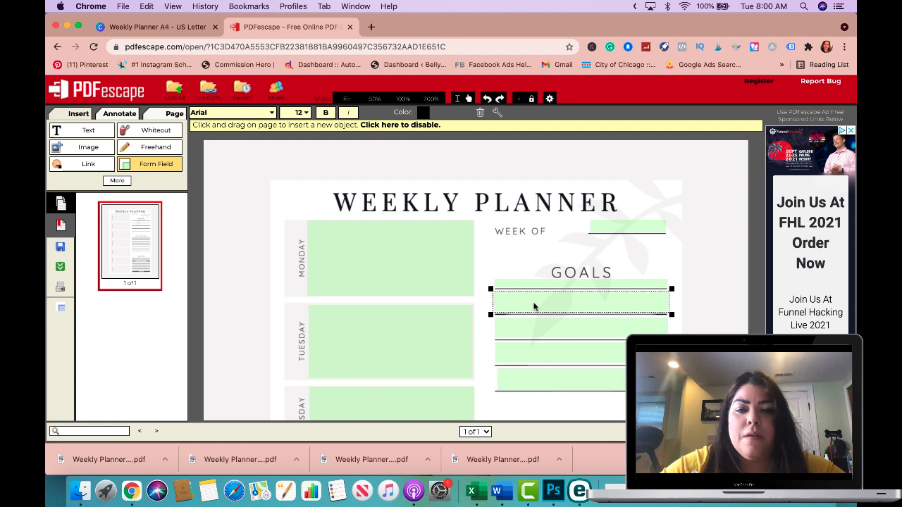
- Check the fields across the page and Save & Download the fillable planner PDF
{"action": "type", "text": "Ha"}
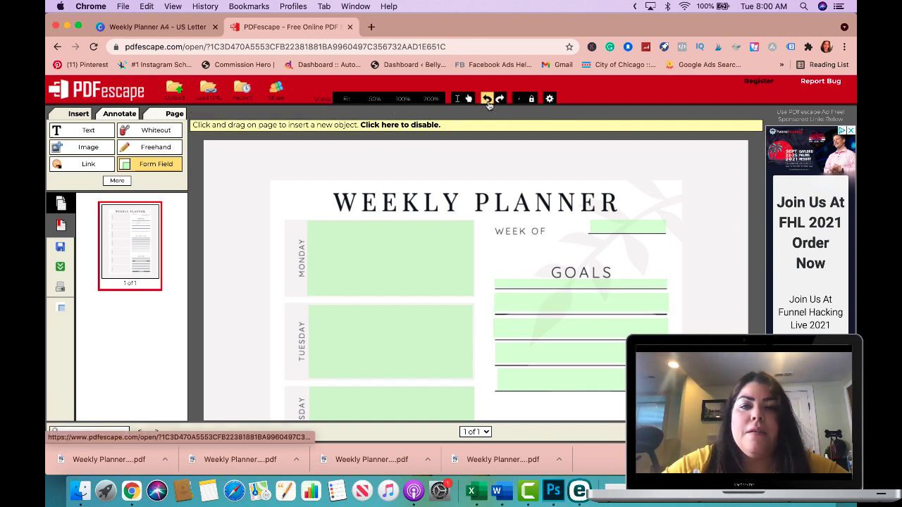
{"action": "scroll", "scroll_direction": "down", "scroll_amount": 3}
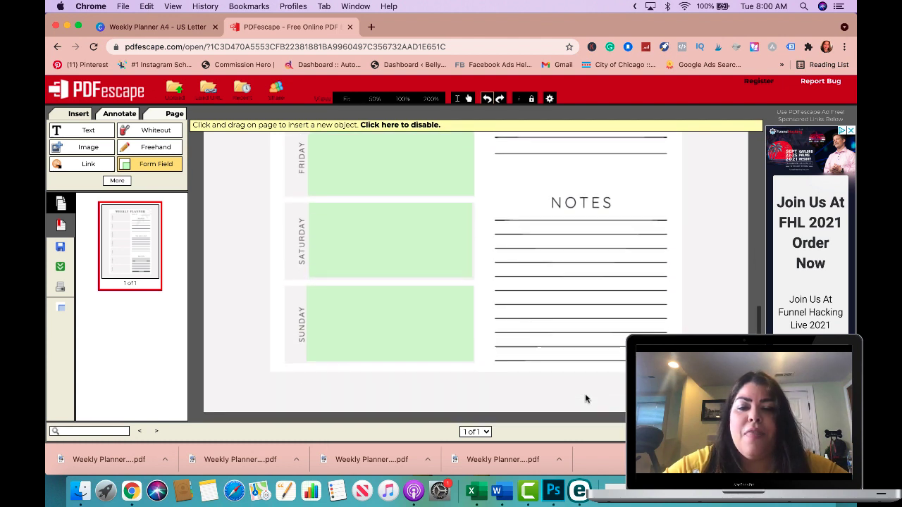
{"action": "scroll", "scroll_direction": "up", "scroll_amount": 3}
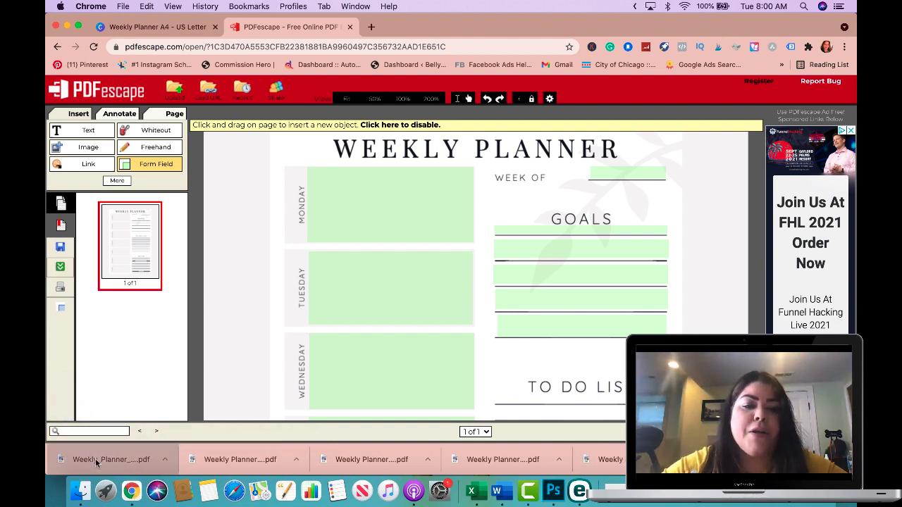
- Open the downloaded planner in Chrome and type test text into Monday and two goal lines
{"action": "left_click", "coordinate": [110, 460]}
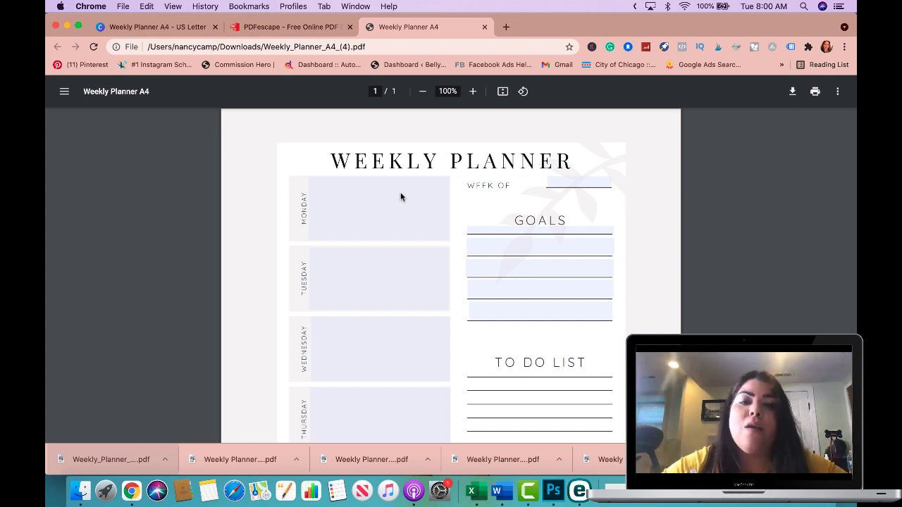
{"action": "mouse_move", "coordinate": [364, 209]}
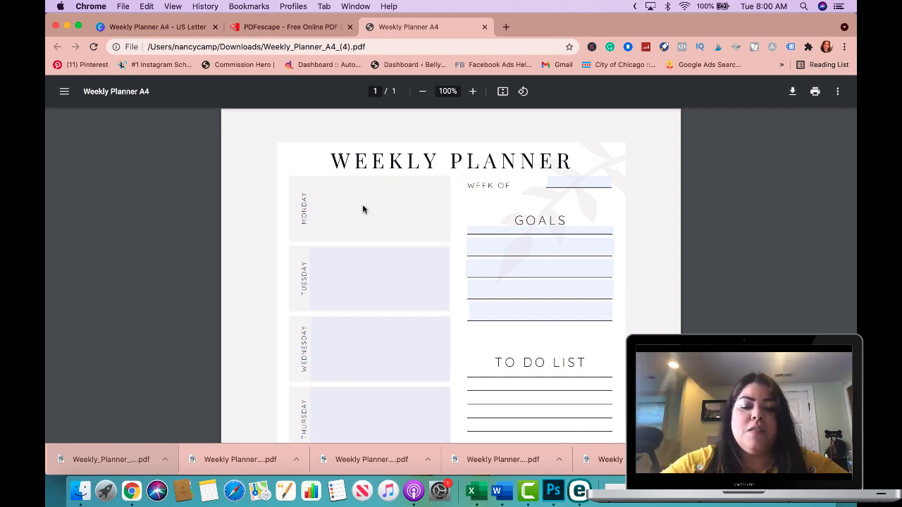
{"action": "type", "text": "hhfhdhdh"}
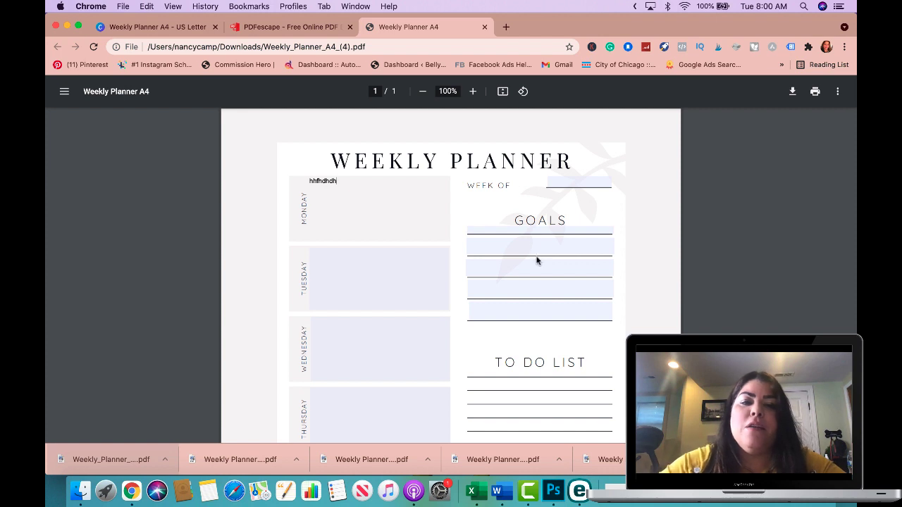
{"action": "type", "text": "ddddd"}
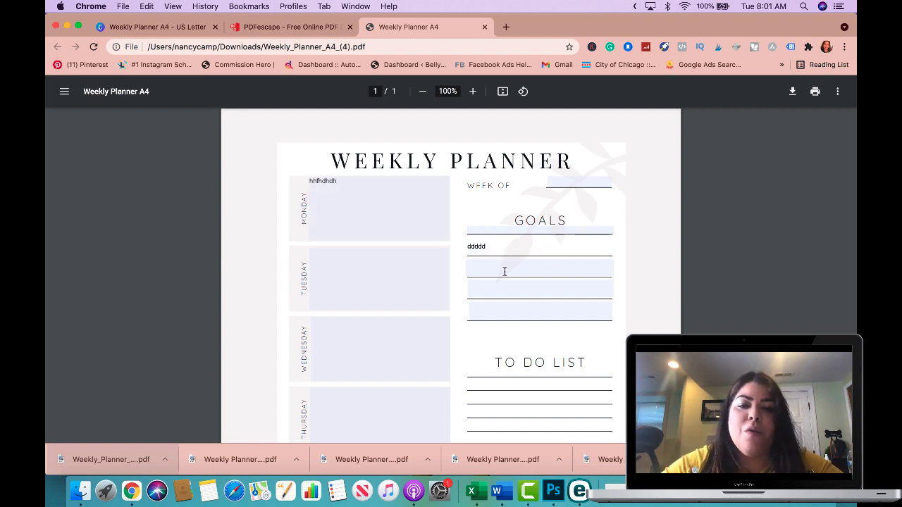
{"action": "type", "text": "dddd"}
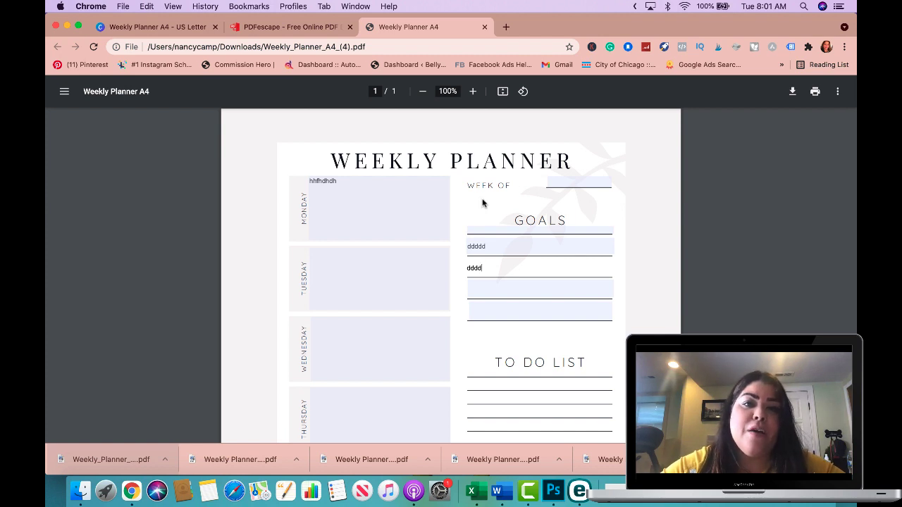
{"action": "mouse_move", "coordinate": [401, 191]}
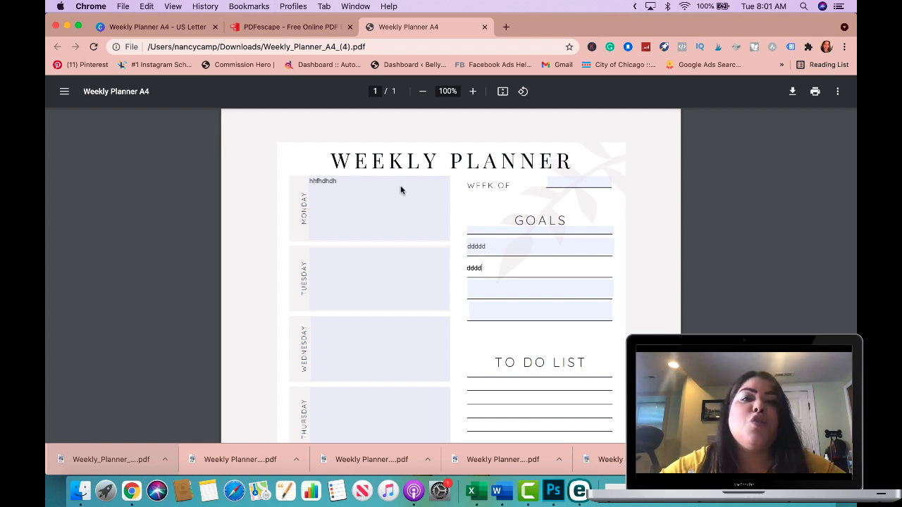